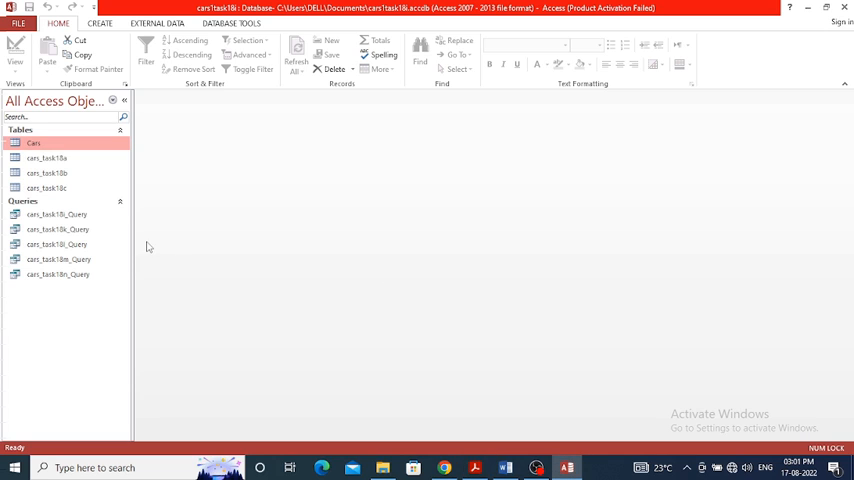
Open the last saved cars query as a datasheet showing model, make, colour, price, year and extras
{"action": "left_click", "coordinate": [58, 274]}
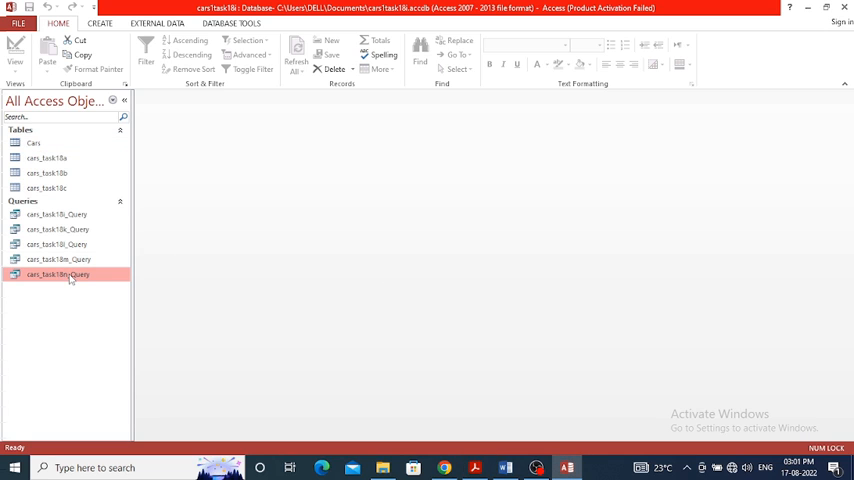
{"action": "right_click", "coordinate": [58, 276]}
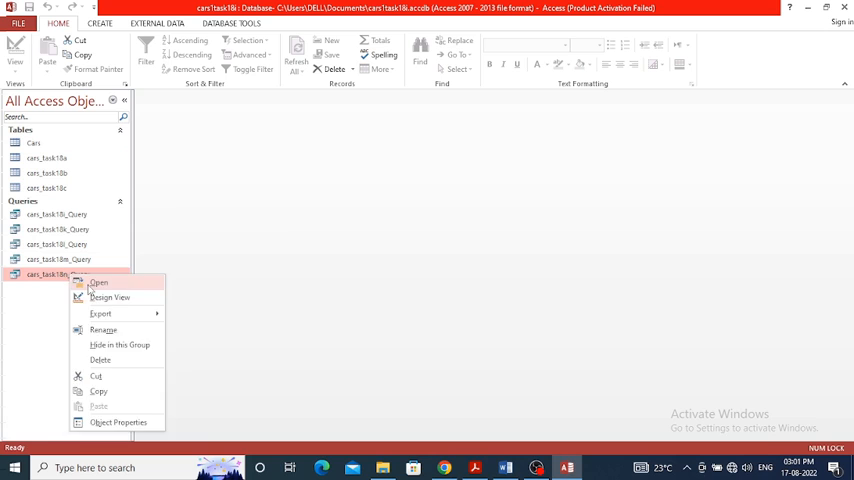
{"action": "left_click", "coordinate": [98, 284]}
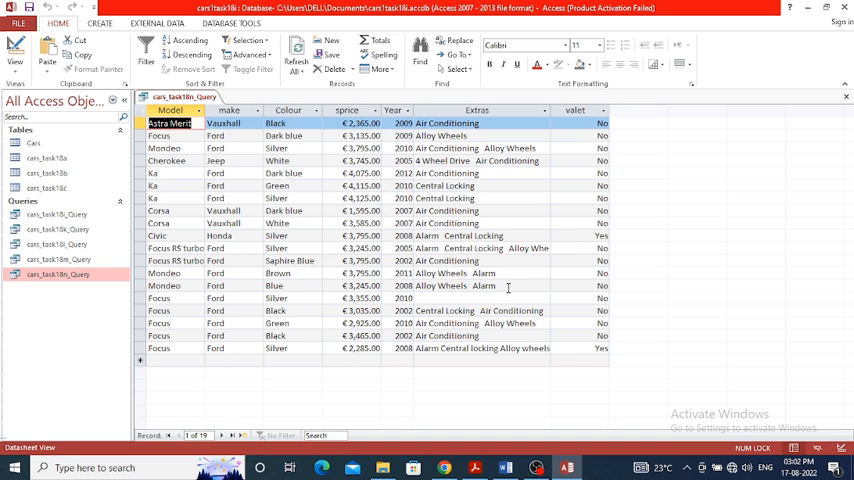
{"action": "mouse_move", "coordinate": [352, 360]}
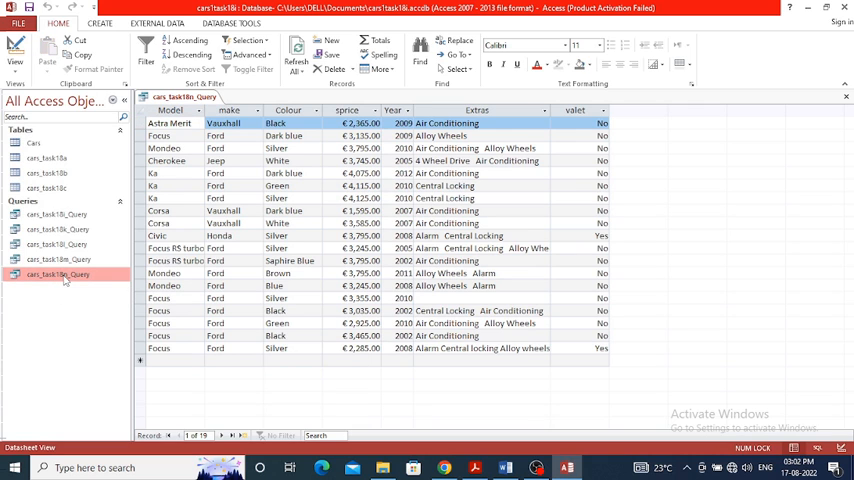
In Design View, begin a calculated field profit: [sprice]-[bprice] in an empty grid column
{"action": "right_click", "coordinate": [58, 274]}
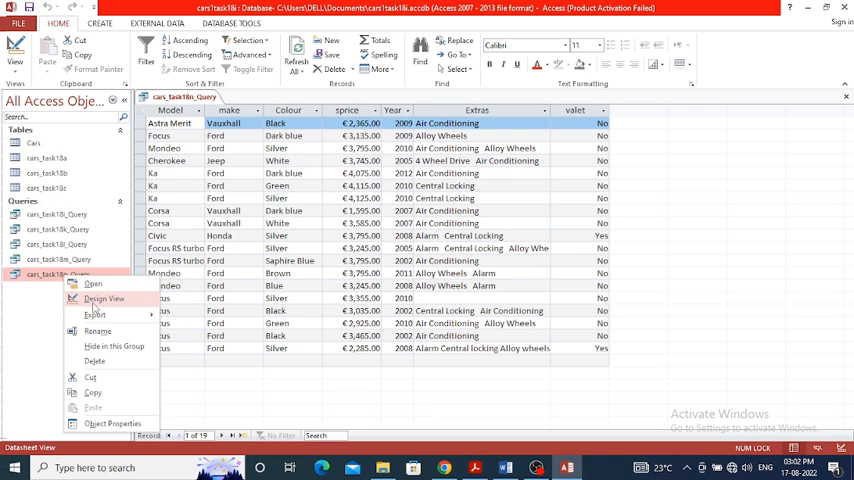
{"action": "left_click", "coordinate": [104, 298]}
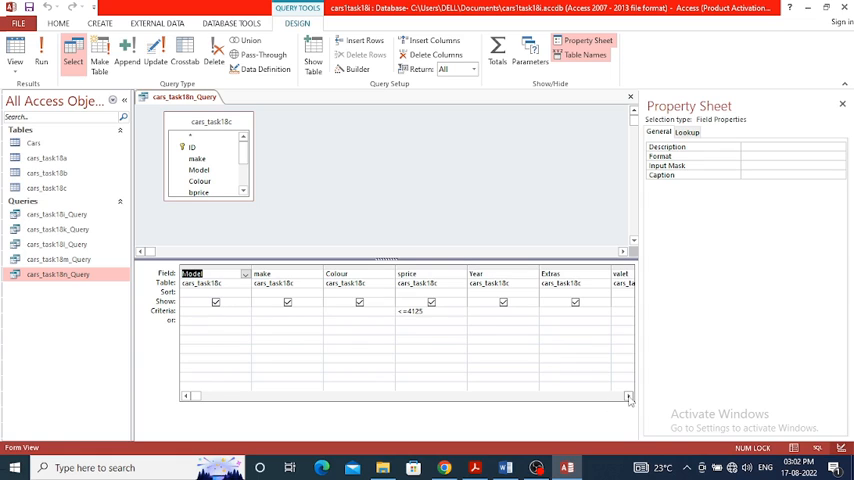
{"action": "scroll", "scroll_direction": "right", "scroll_amount": 3}
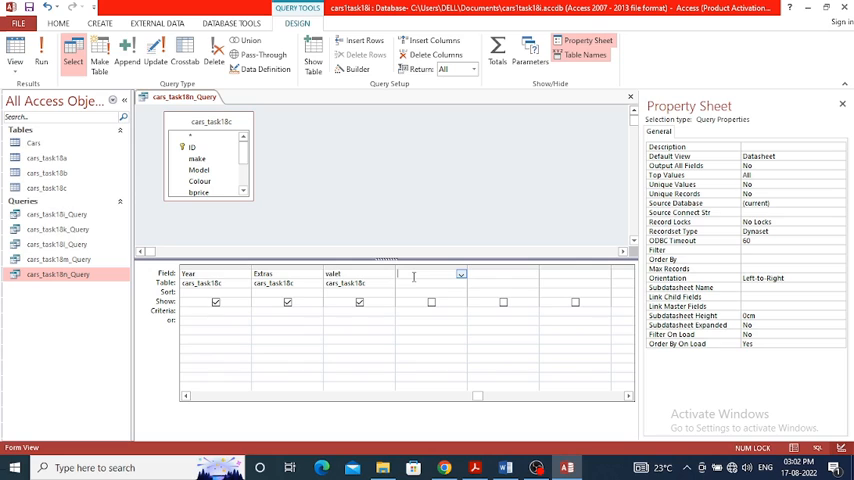
{"action": "type", "text": "pd"}
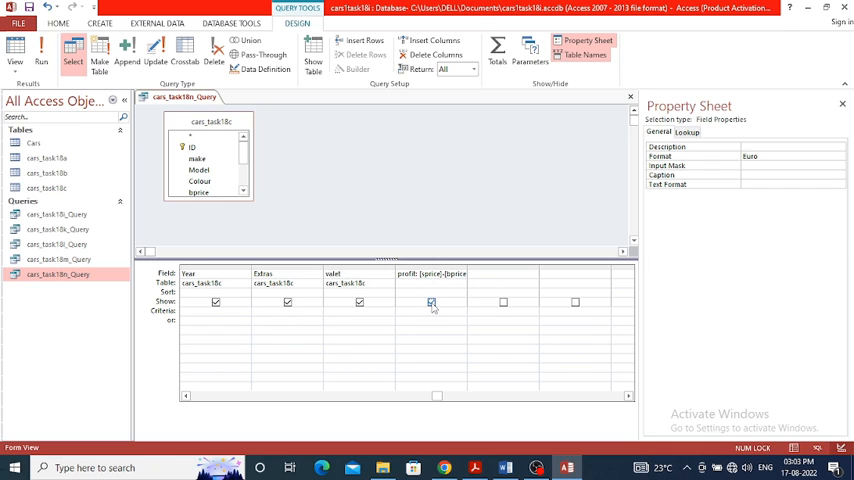
Check the profit results, then set the profit field's Format to Euro in the Property Sheet
{"action": "left_click", "coordinate": [432, 302]}
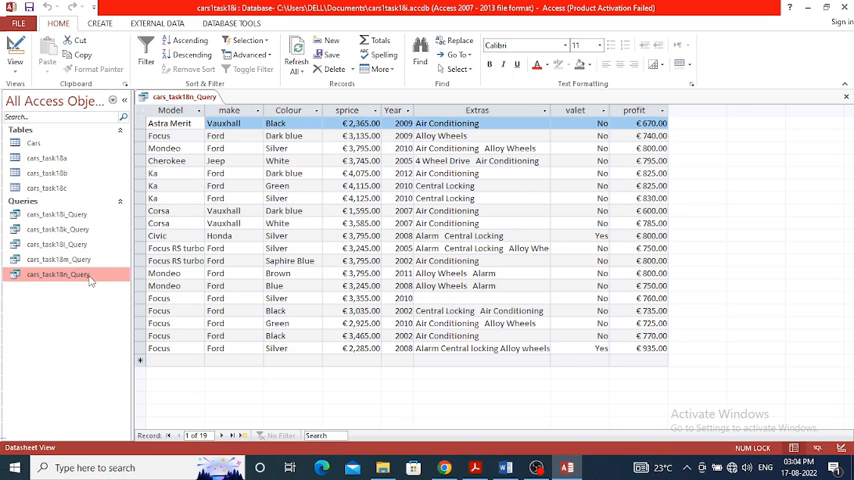
{"action": "double_click", "coordinate": [58, 274]}
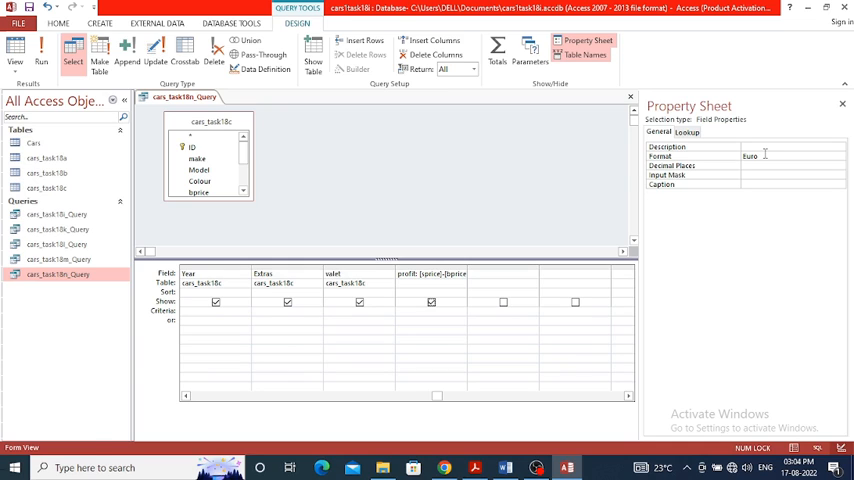
{"action": "left_click", "coordinate": [840, 156]}
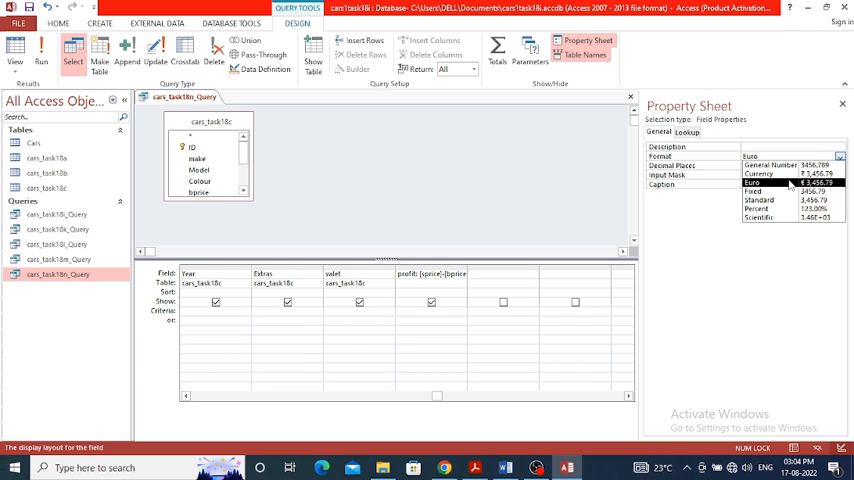
{"action": "left_click", "coordinate": [752, 184]}
{"action": "type", "text": "percent:["}
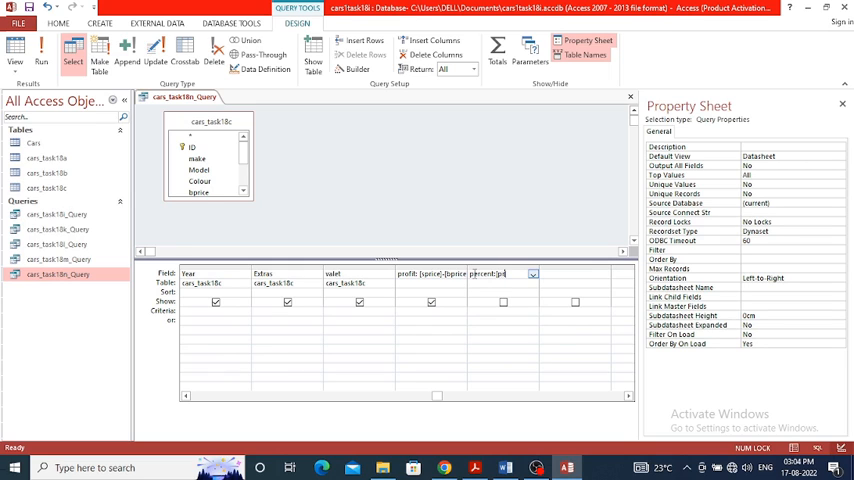
Finish the percent expression dividing profit by price and give it a display format
{"action": "type", "text": "profit"}
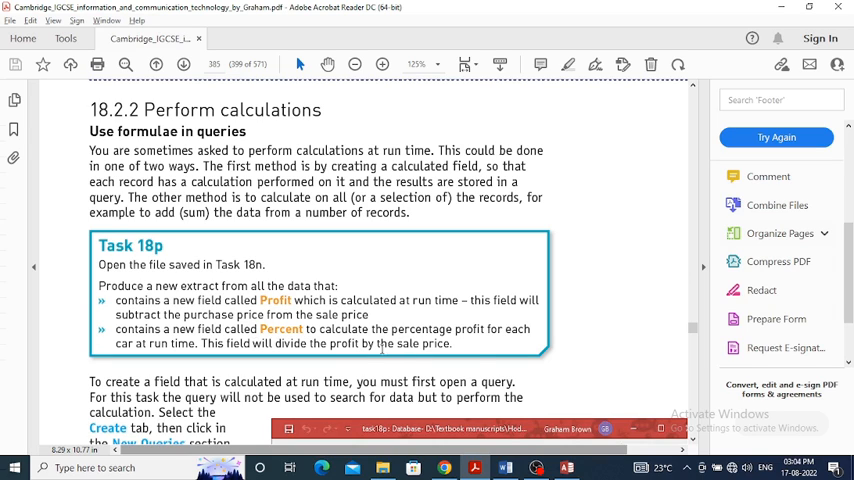
{"action": "left_click", "coordinate": [564, 468]}
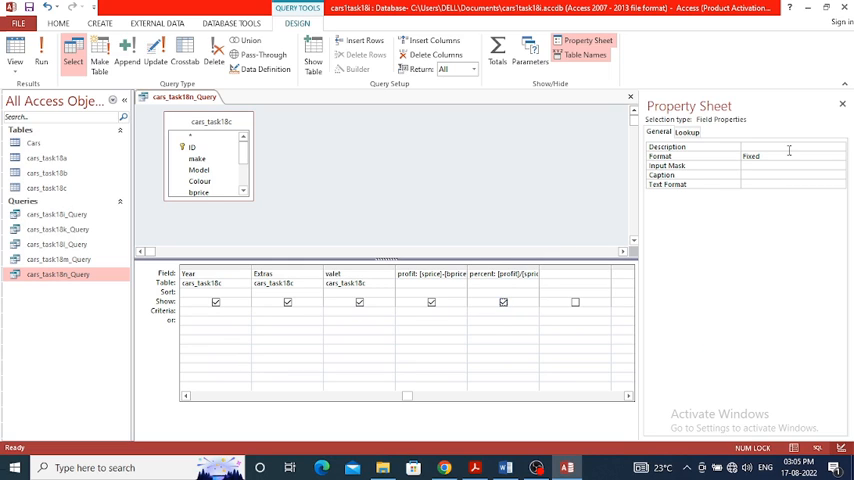
{"action": "left_click", "coordinate": [840, 156]}
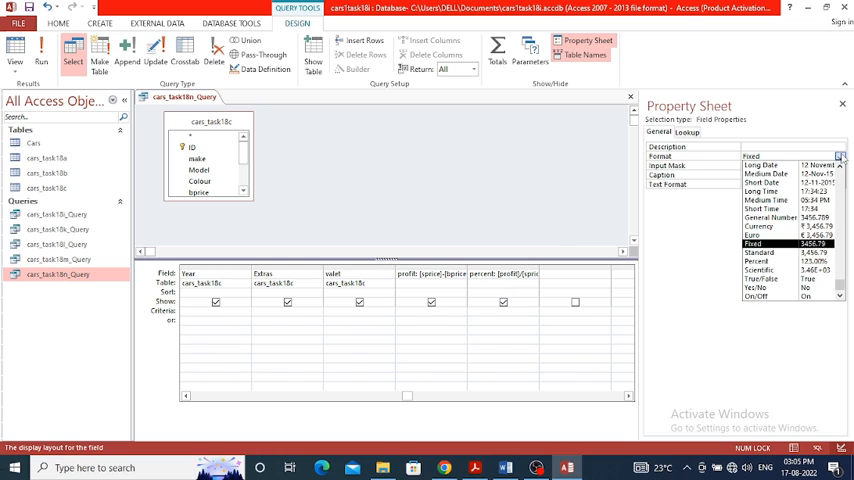
{"action": "left_click", "coordinate": [790, 260]}
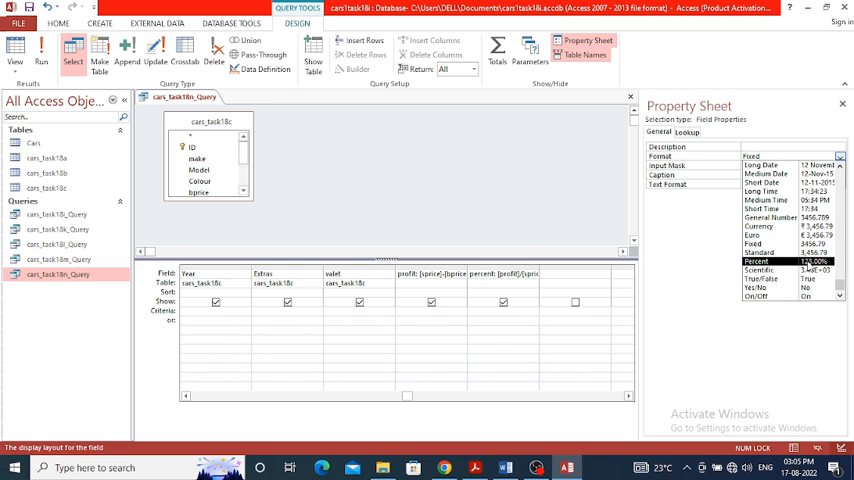
{"action": "left_click", "coordinate": [752, 244]}
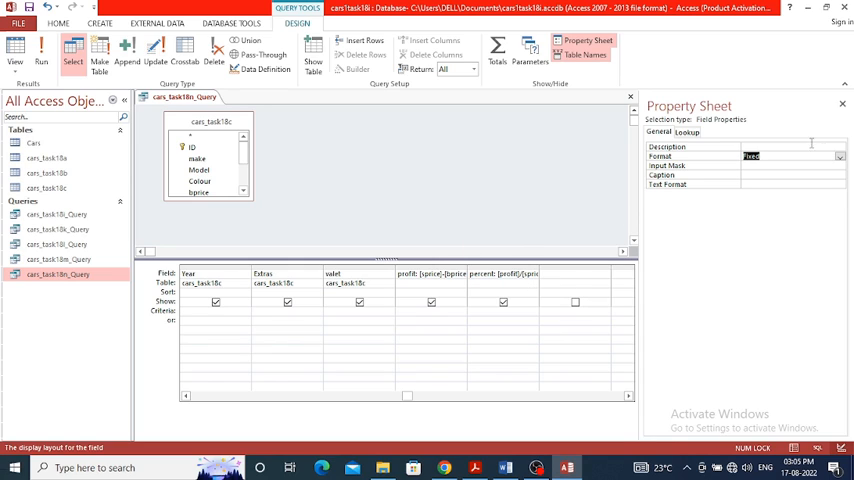
Set the profit field's display format to Euro currency
{"action": "left_click", "coordinate": [838, 156]}
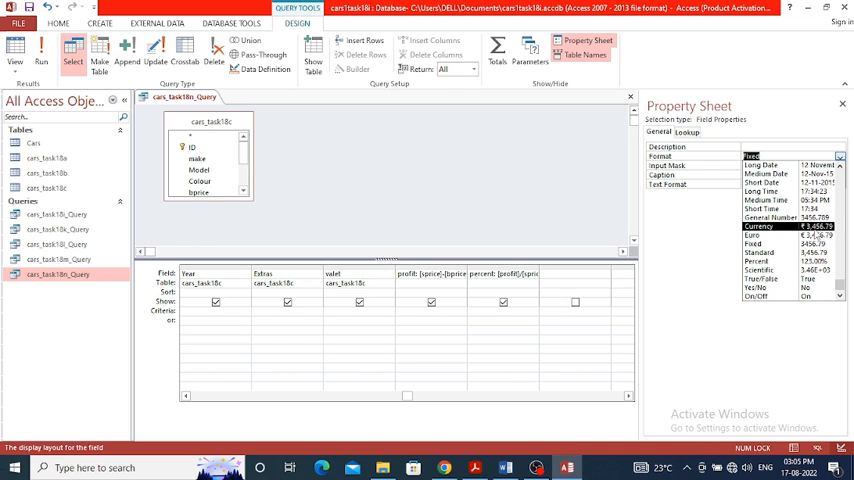
{"action": "left_click", "coordinate": [758, 270]}
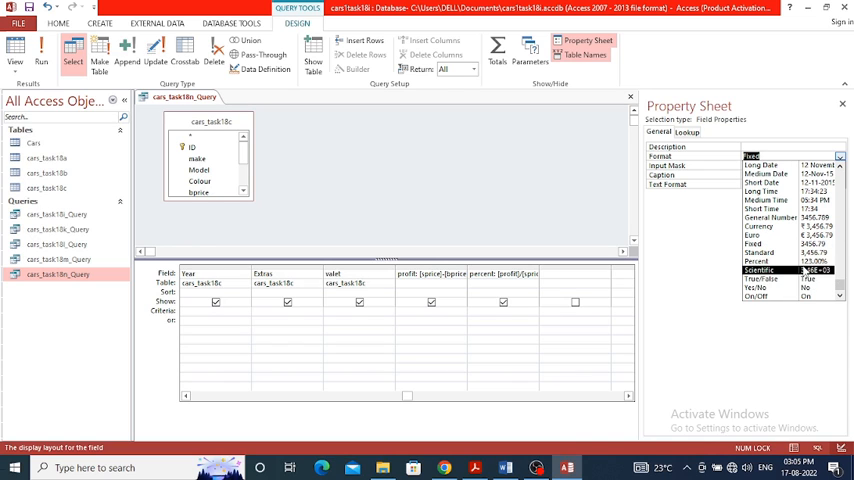
{"action": "left_click", "coordinate": [758, 252]}
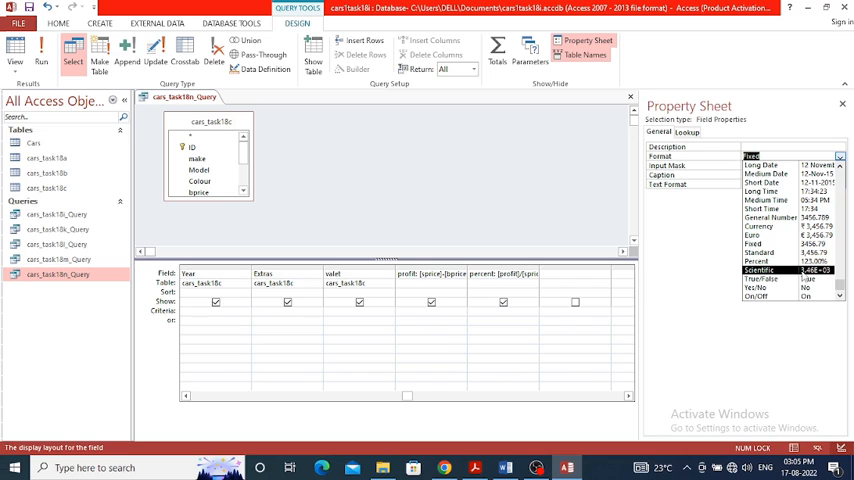
{"action": "left_click", "coordinate": [784, 270]}
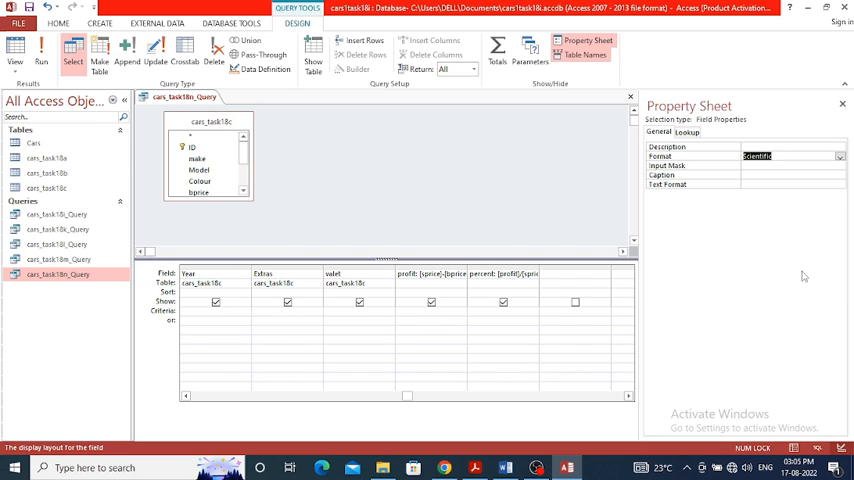
{"action": "mouse_move", "coordinate": [368, 242]}
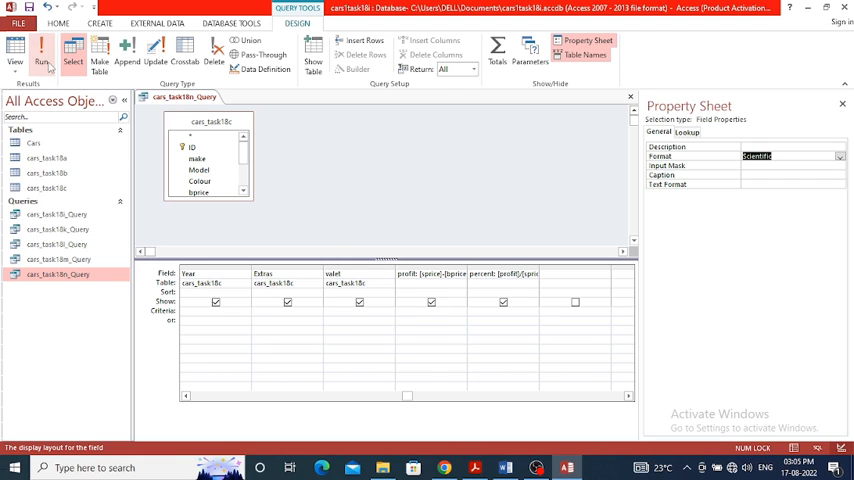
Run the query, then set the percent field to Fixed format with 2 decimal places
{"action": "left_click", "coordinate": [42, 52]}
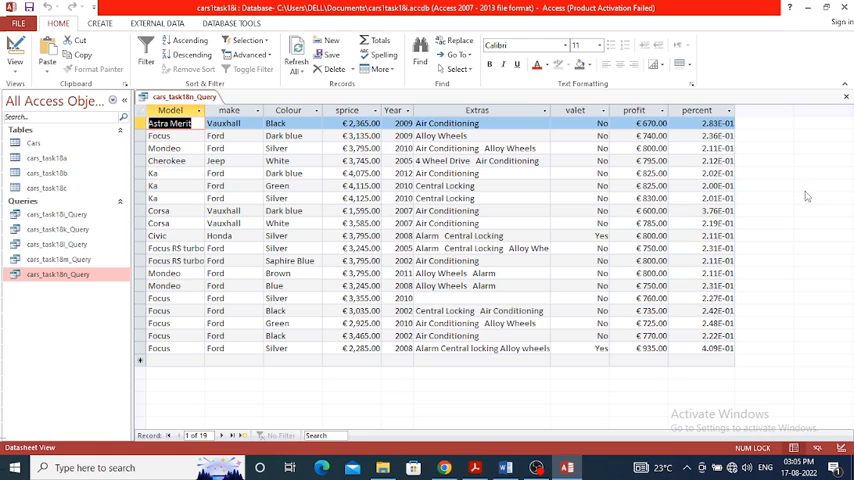
{"action": "mouse_move", "coordinate": [736, 152]}
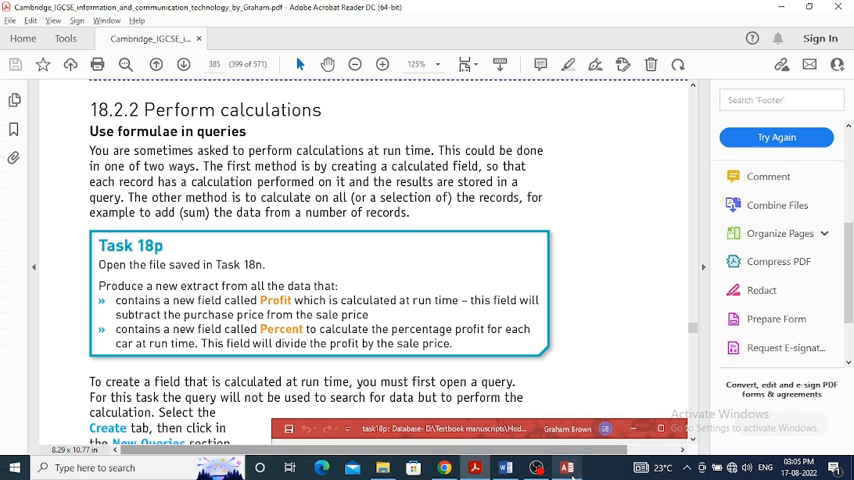
{"action": "left_click", "coordinate": [474, 468]}
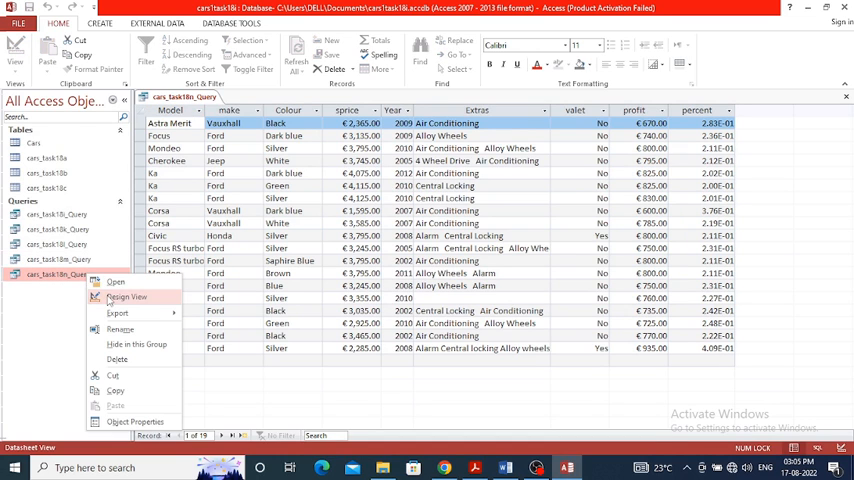
{"action": "left_click", "coordinate": [126, 296]}
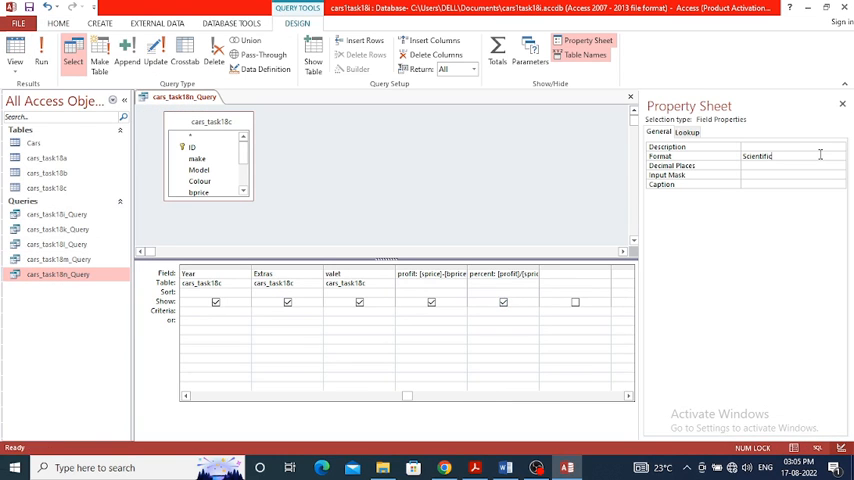
{"action": "left_click", "coordinate": [840, 156]}
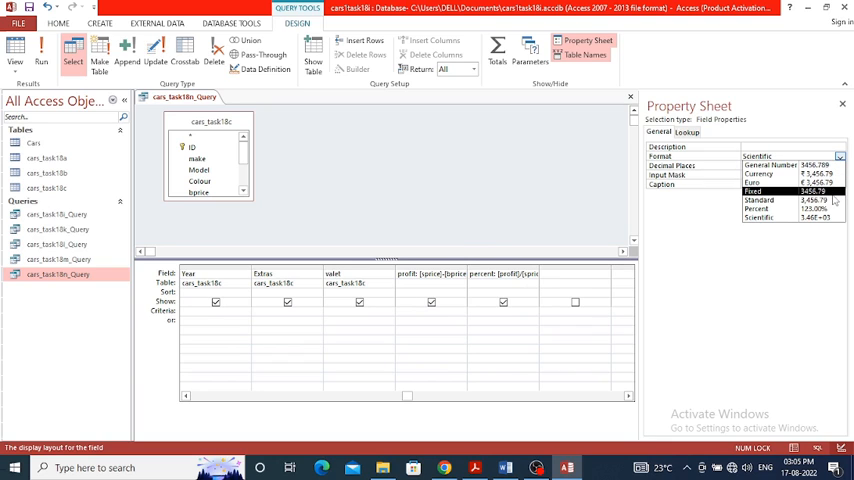
{"action": "left_click", "coordinate": [756, 192]}
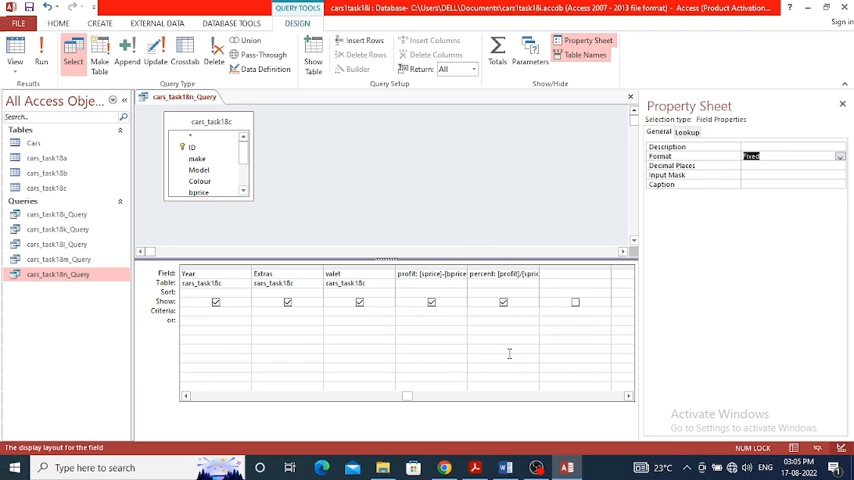
{"action": "left_click", "coordinate": [14, 50]}
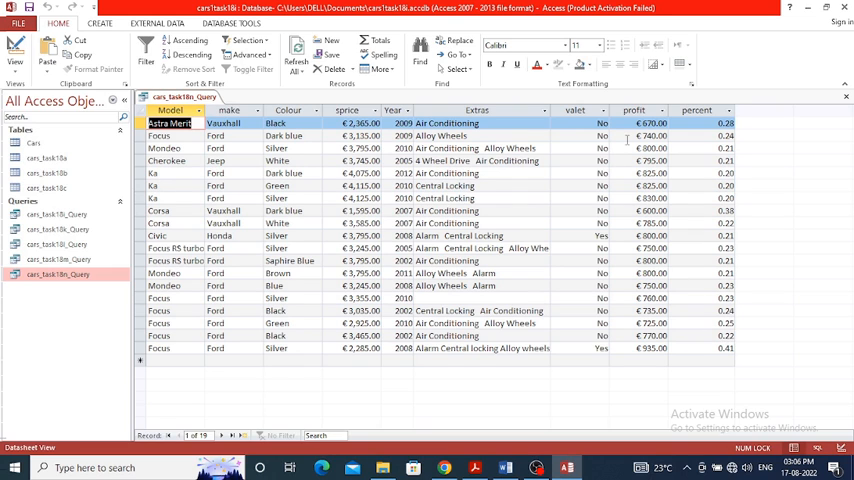
{"action": "mouse_move", "coordinate": [344, 290]}
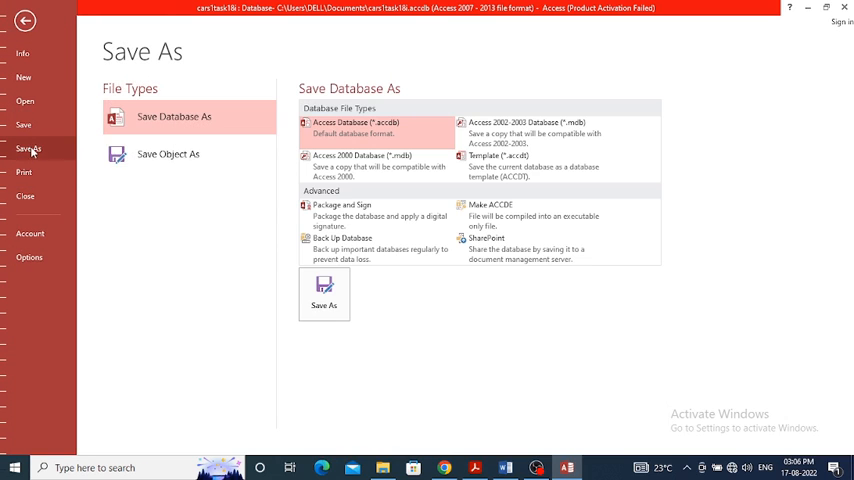
Save the query as new object cars_task18p via Save Object As and return to its results
{"action": "left_click", "coordinate": [168, 152]}
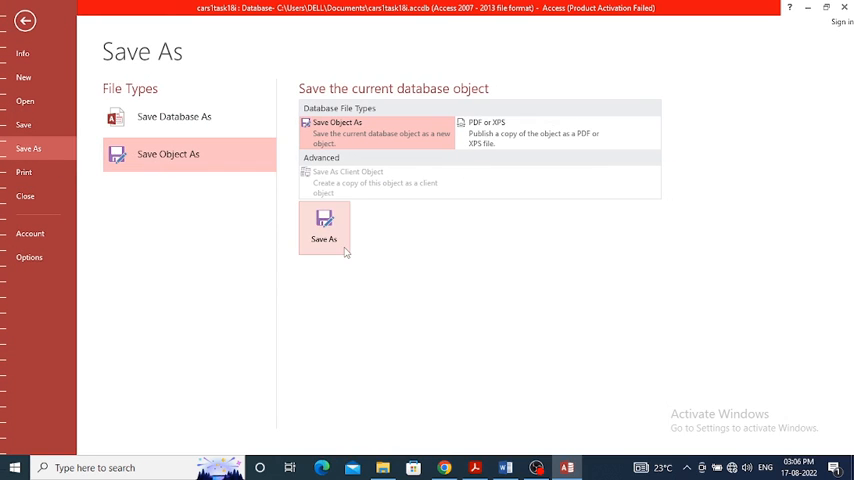
{"action": "left_click", "coordinate": [324, 228]}
{"action": "type", "text": "cars_task18p_Query"}
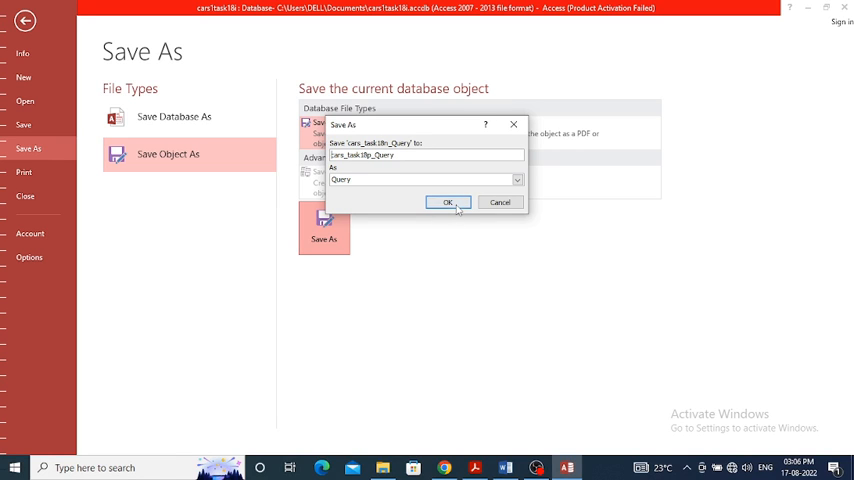
{"action": "left_click", "coordinate": [448, 202]}
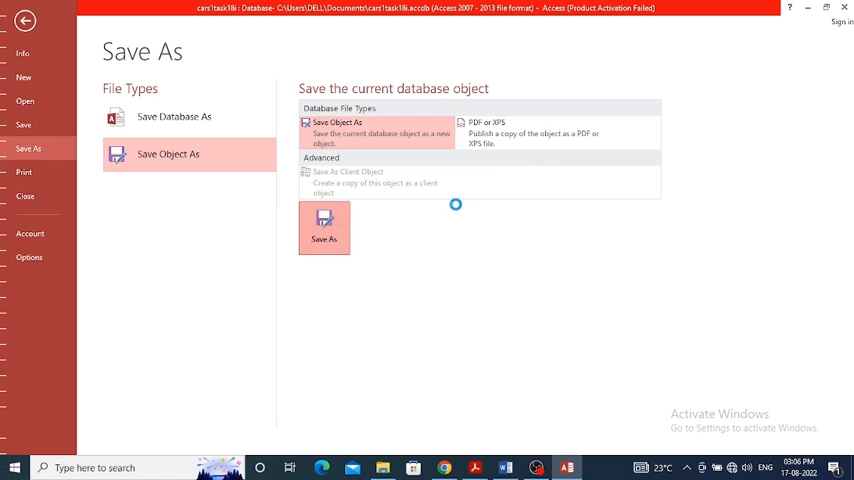
{"action": "left_click", "coordinate": [324, 228]}
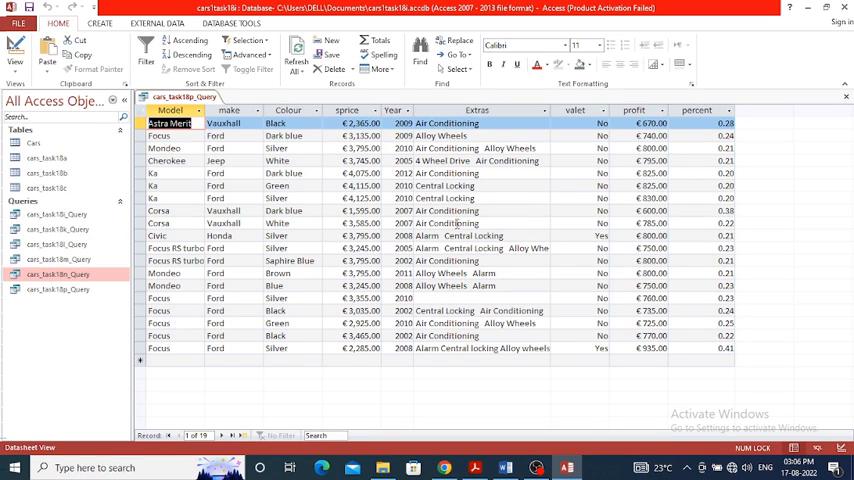